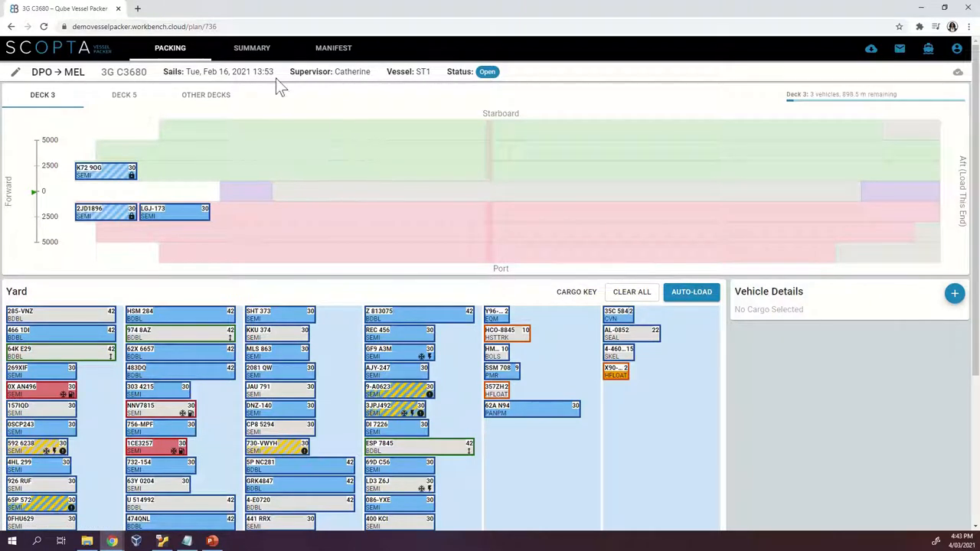
- Check the 87-vehicle totals on the Summary, then return to the Deck 3 packing plan
click(252, 48)
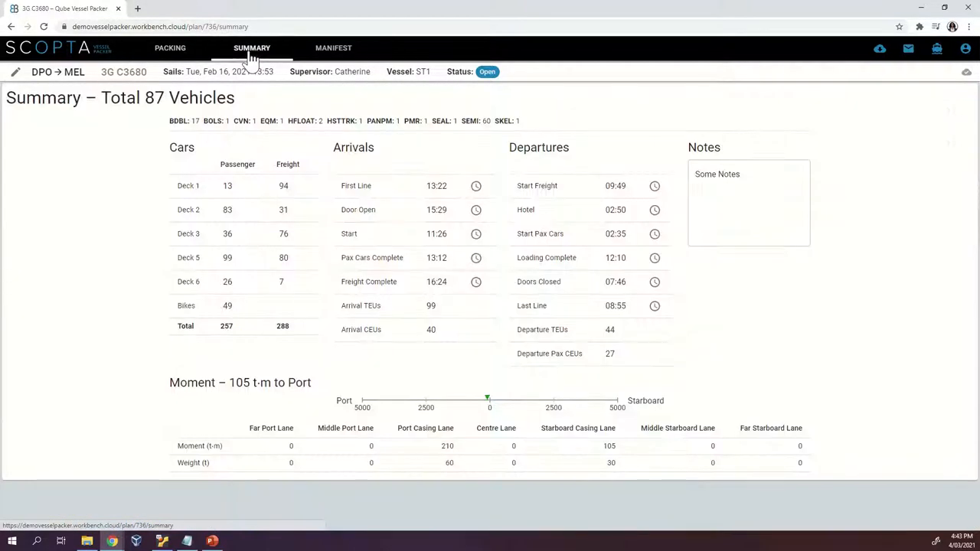
click(170, 47)
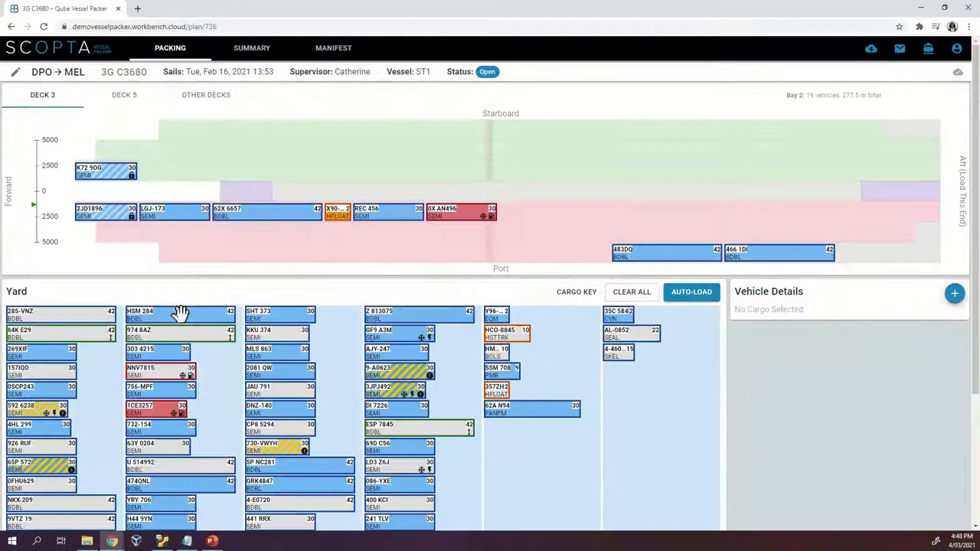
- Drag HSM 284 from the yard onto an open Deck 3 lane
drag(180, 314, 527, 197)
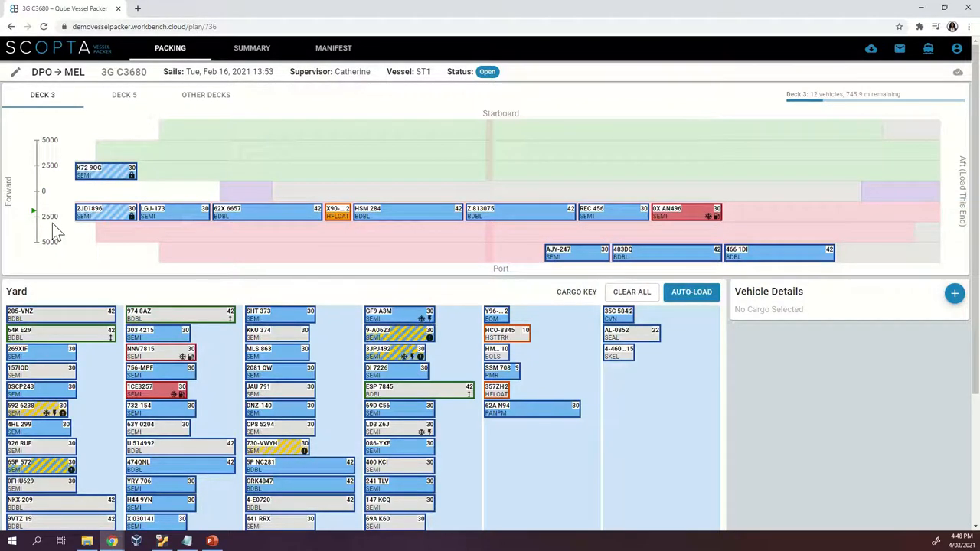
click(691, 291)
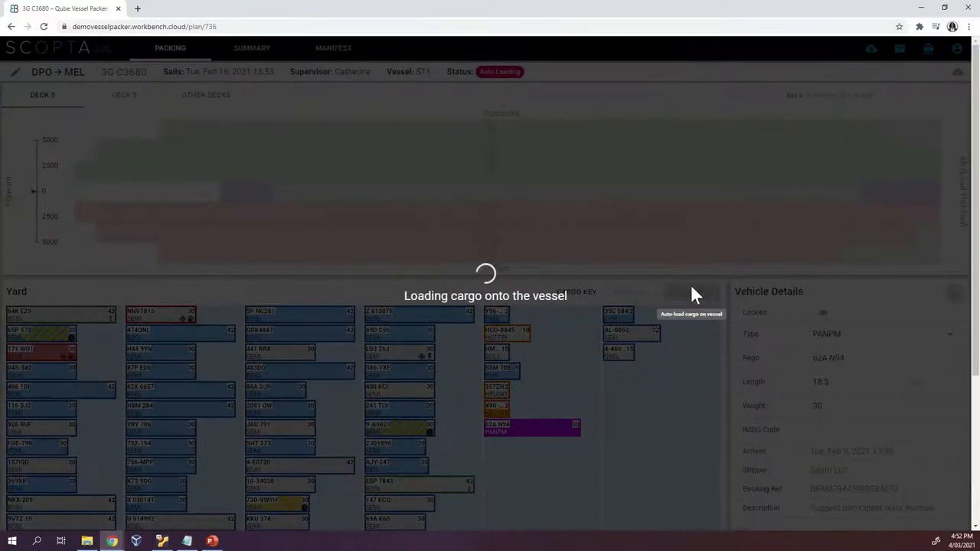
- Run Auto-Load to pack the remaining yard vehicles across all Deck 3 lanes
click(691, 292)
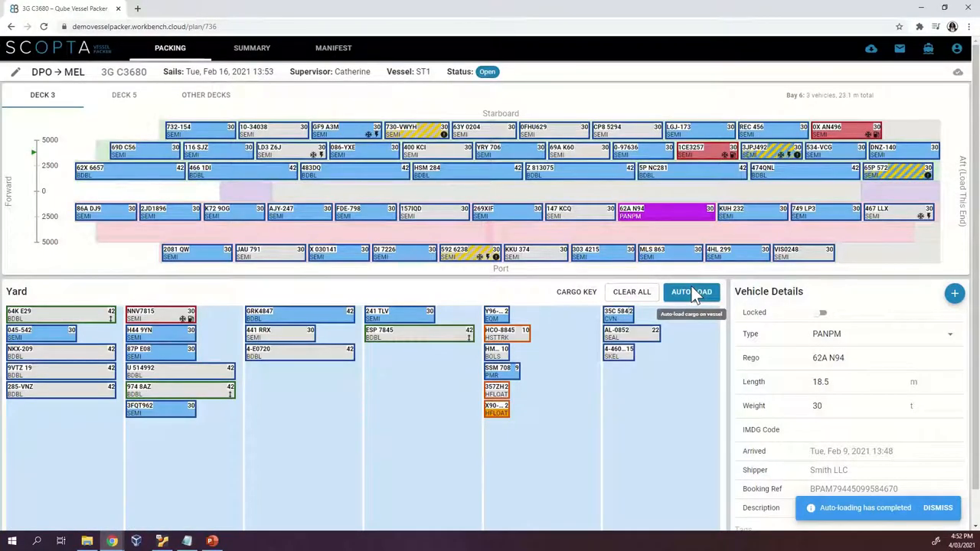